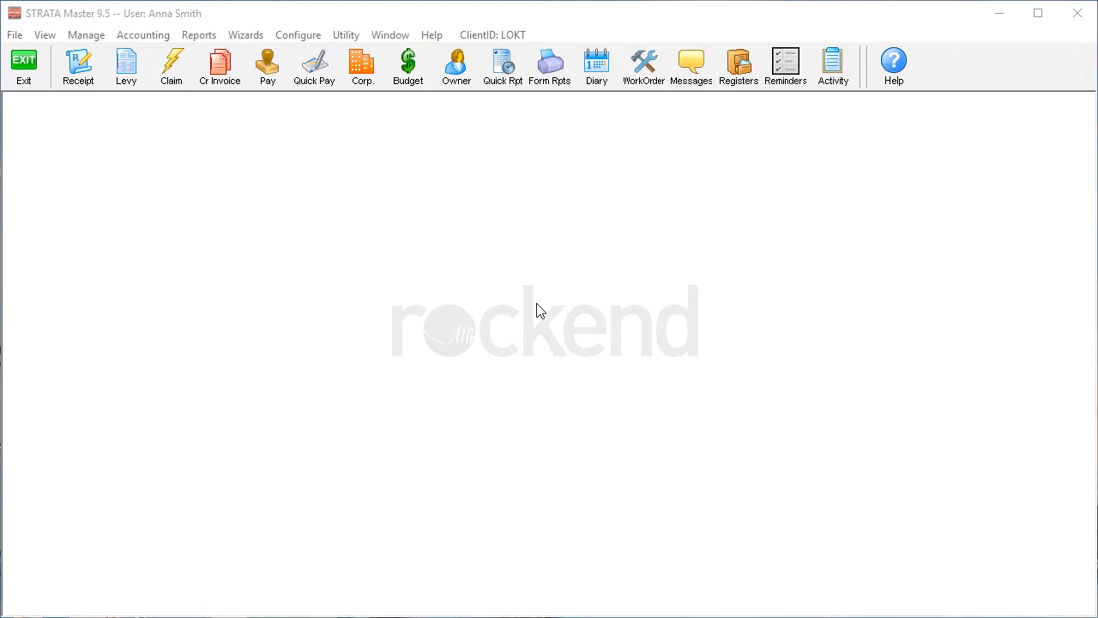
Add management fee BLB 'By-law Breach Notice' at $15.00 per notice with an expense account.
left_click(299, 34)
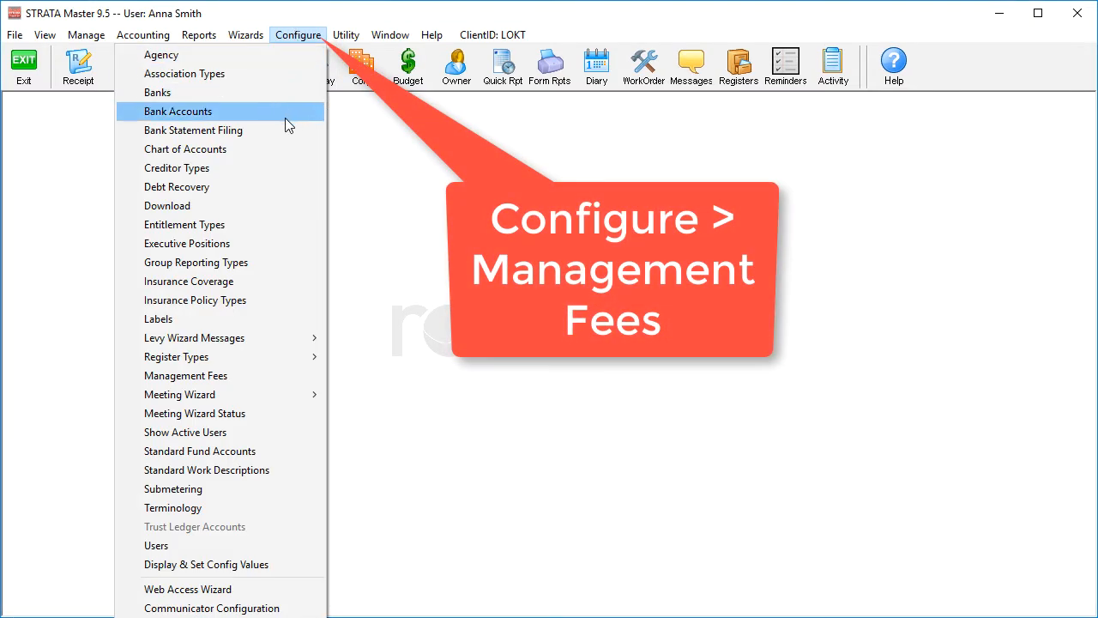
left_click(186, 374)
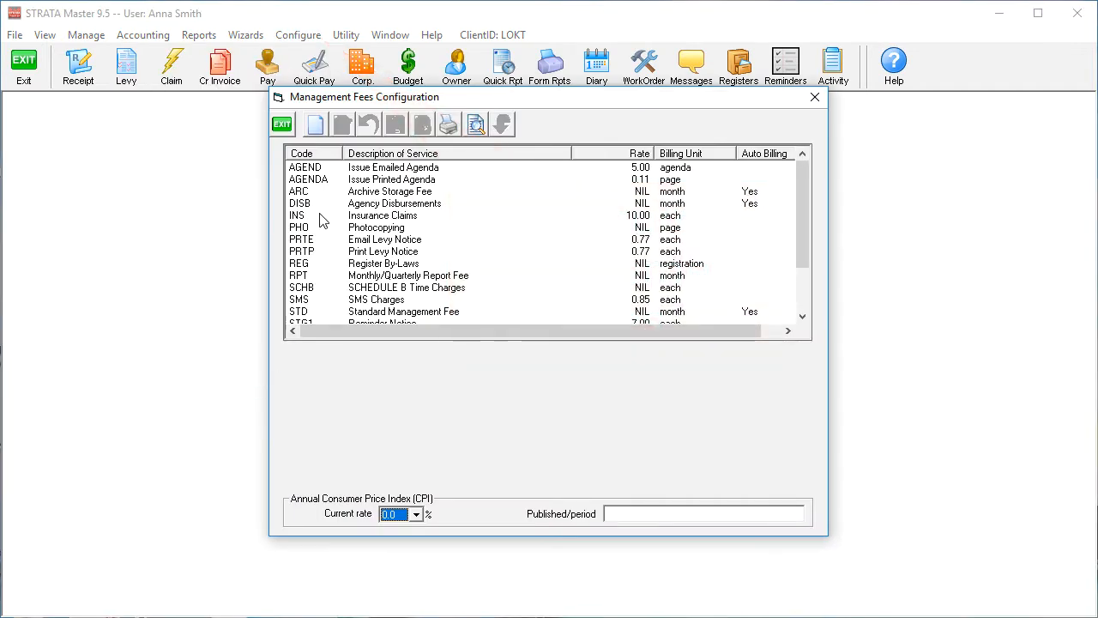
left_click(314, 123)
type("notice")
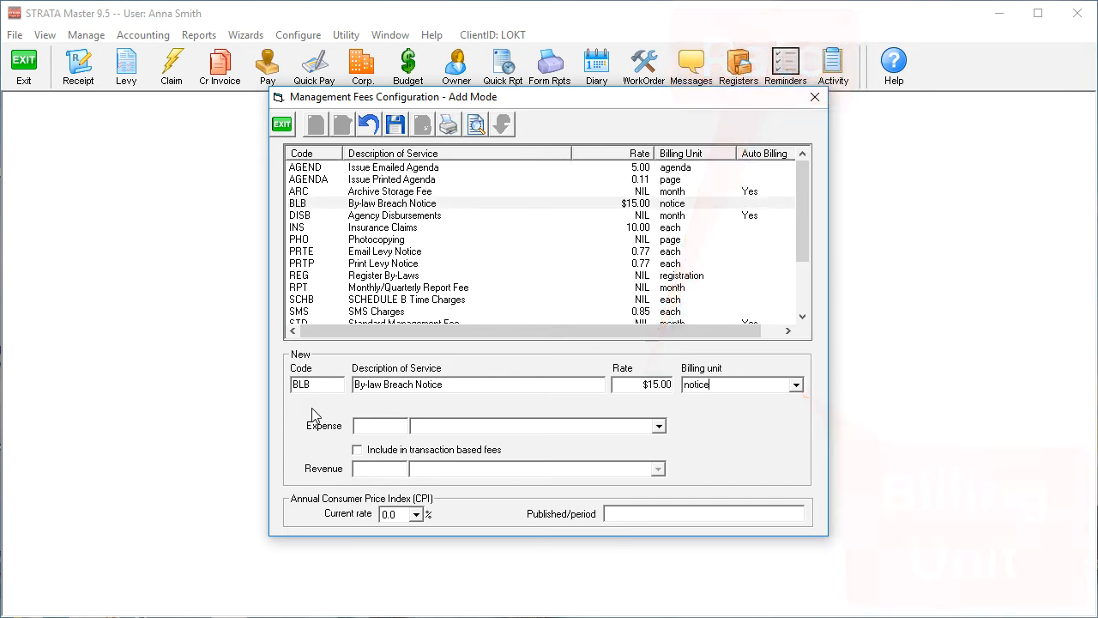
left_click(659, 425)
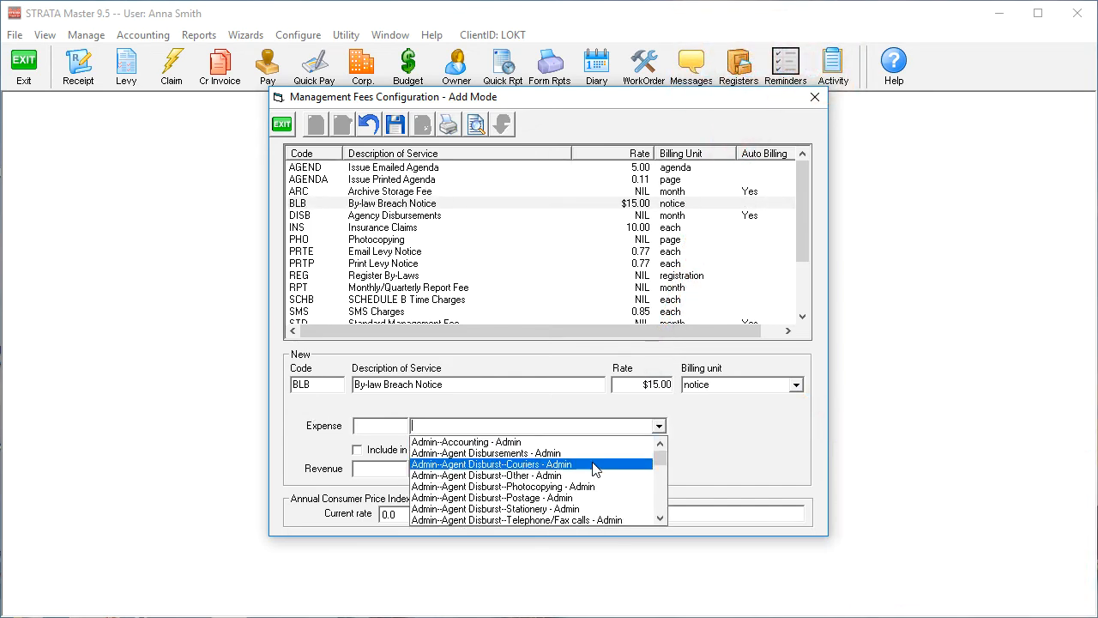
left_click(487, 475)
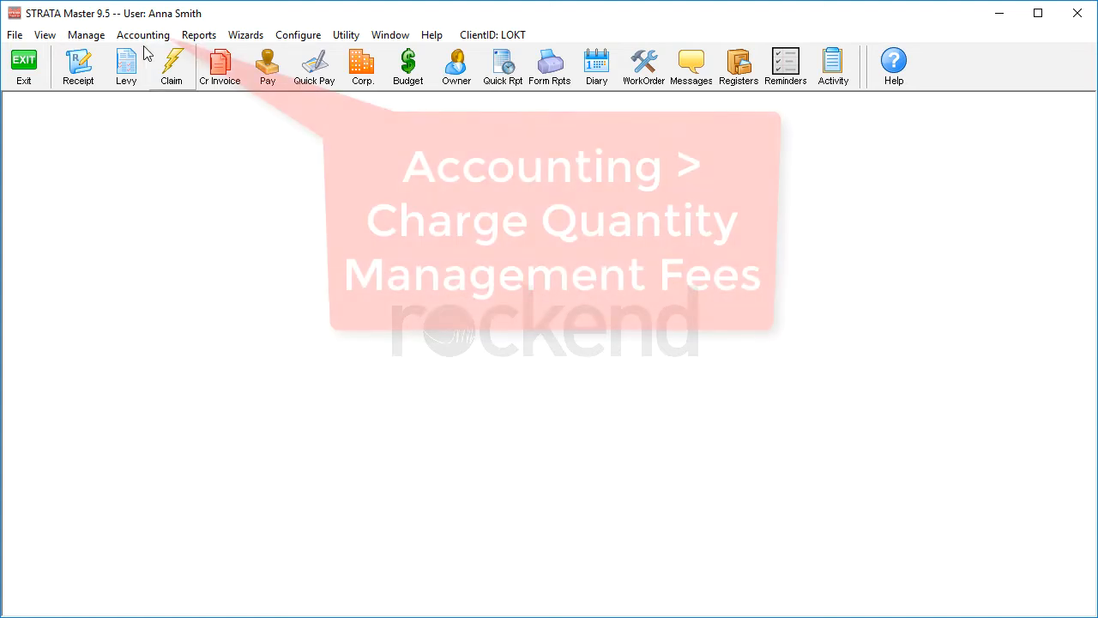
Charge Strata Plan 2222 one BLB notice at $15.00 with detail 'Lot 4 - Noise Com'.
left_click(144, 34)
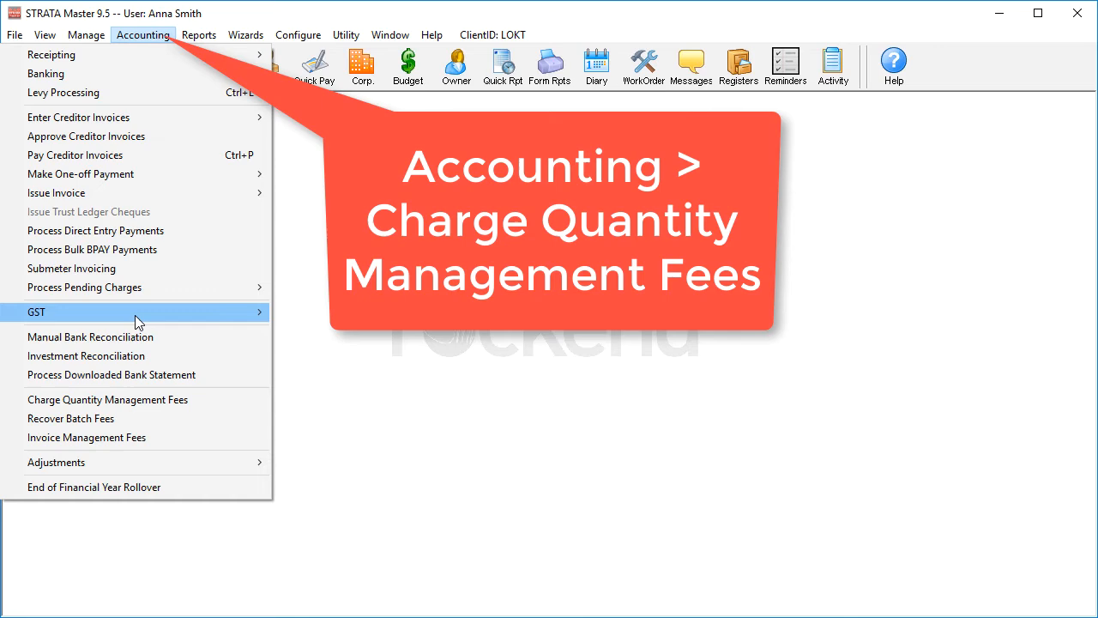
left_click(106, 398)
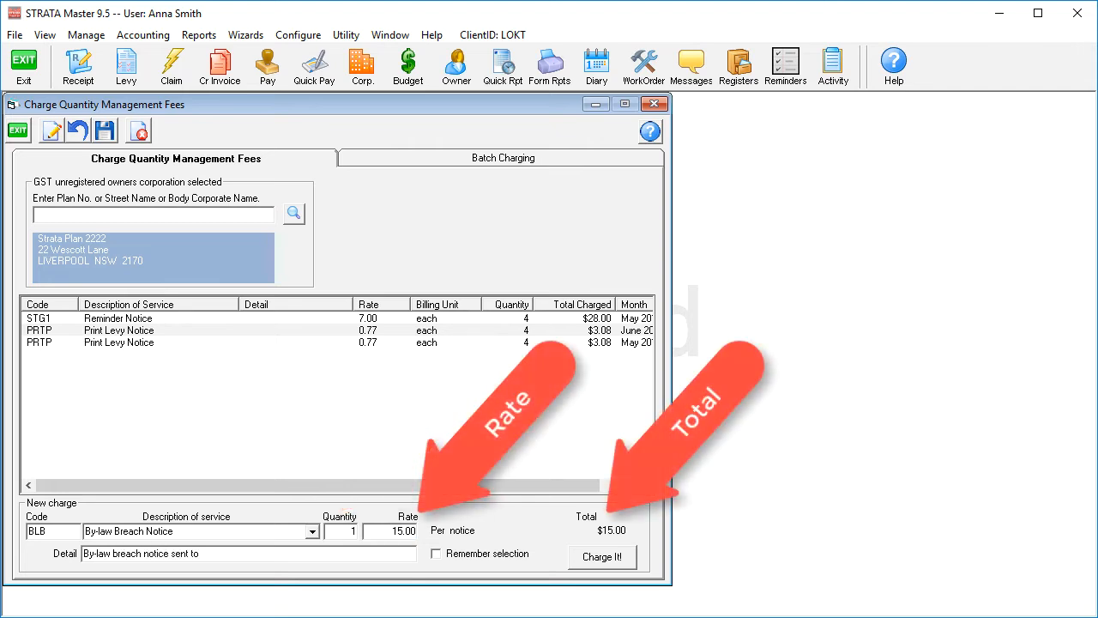
type("Lot 4 - Noise Com")
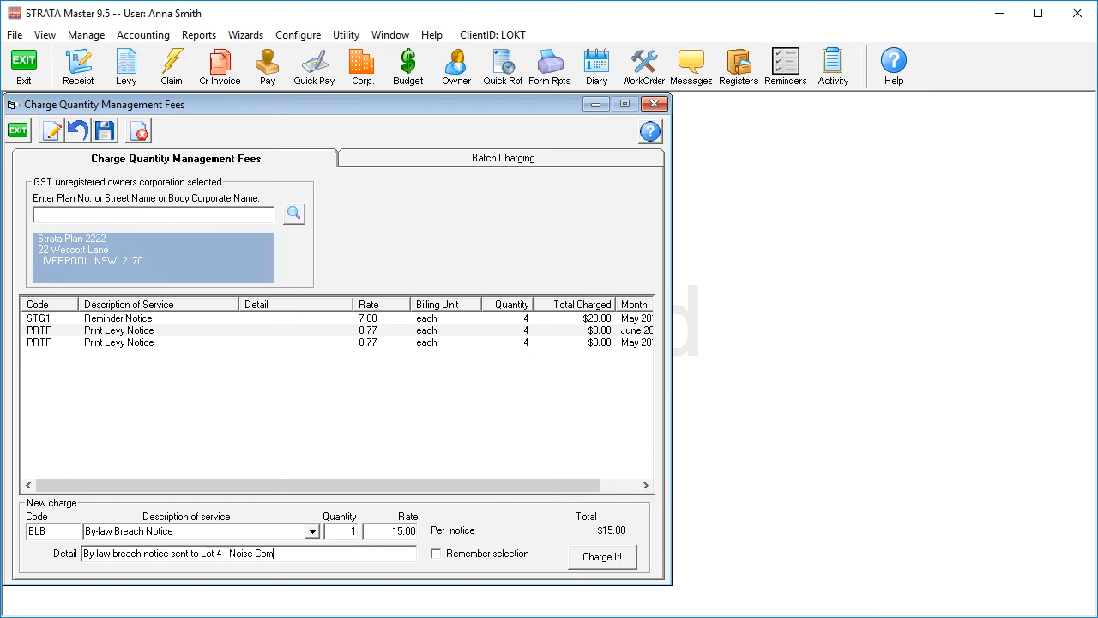
left_click(603, 556)
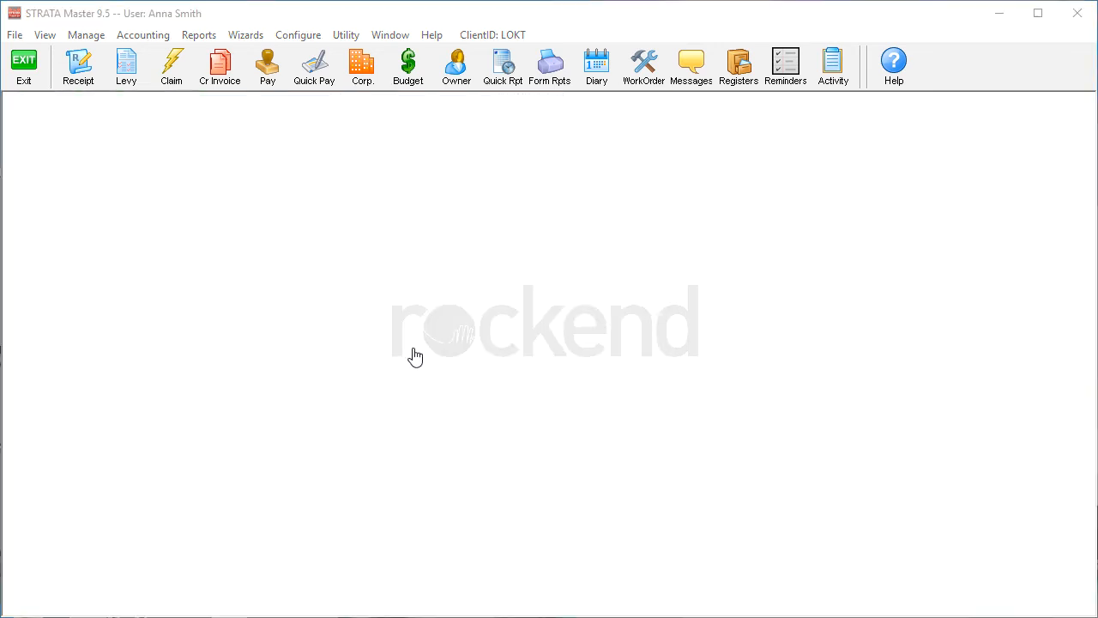
Charge Strata Plan 2222 code PHO, 300 pages at $90.00, detail 'Photocopying defect report'.
left_click(145, 34)
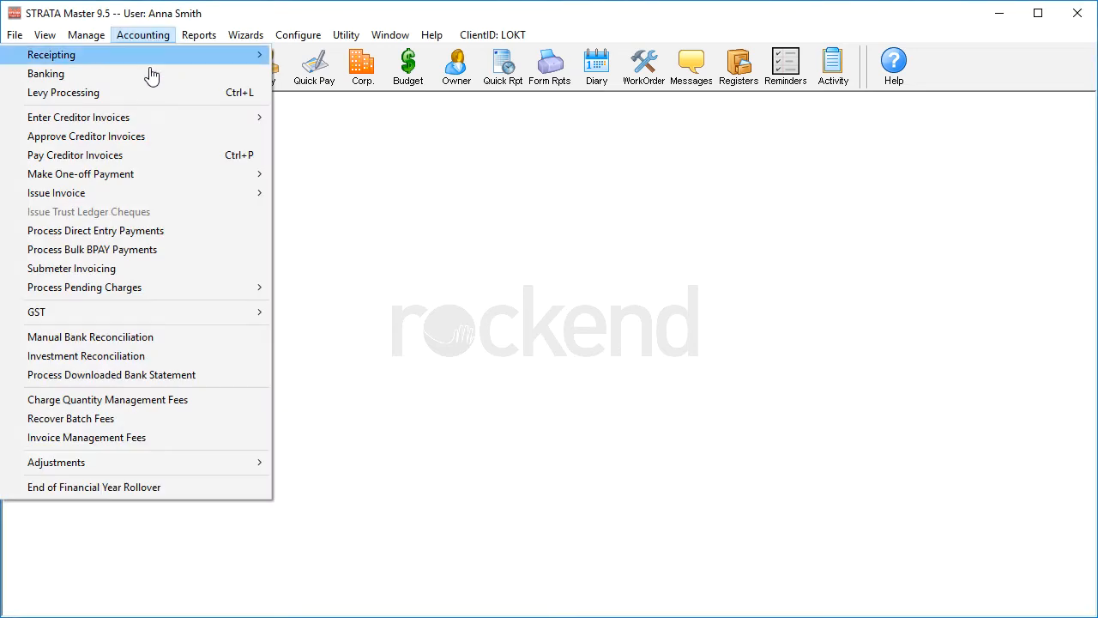
left_click(107, 398)
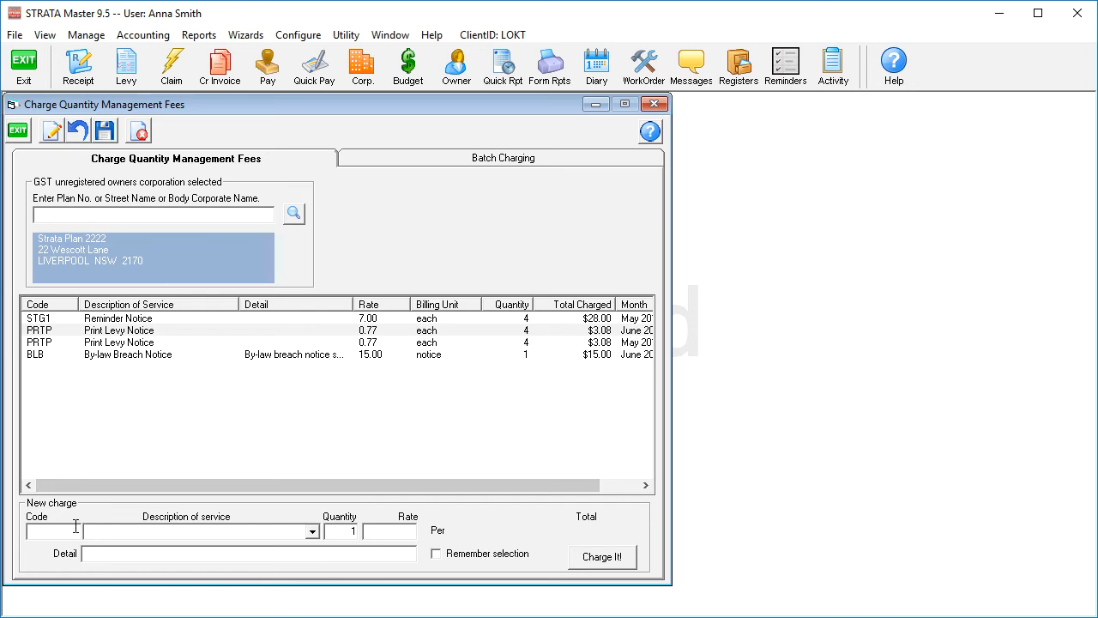
type("PHO")
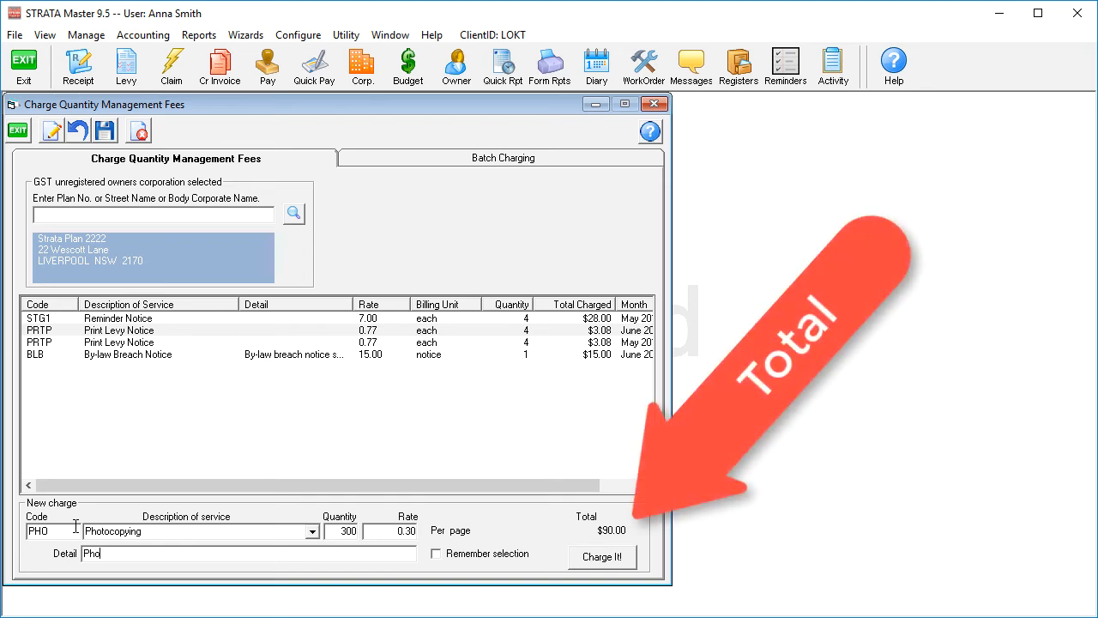
type("tocopying")
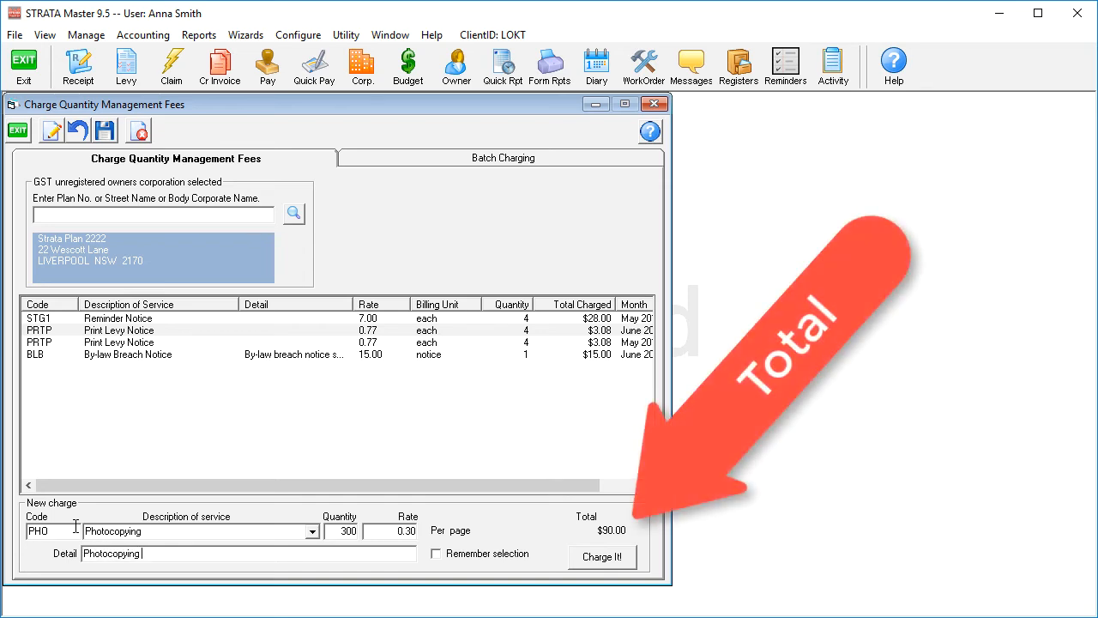
type("defect report")
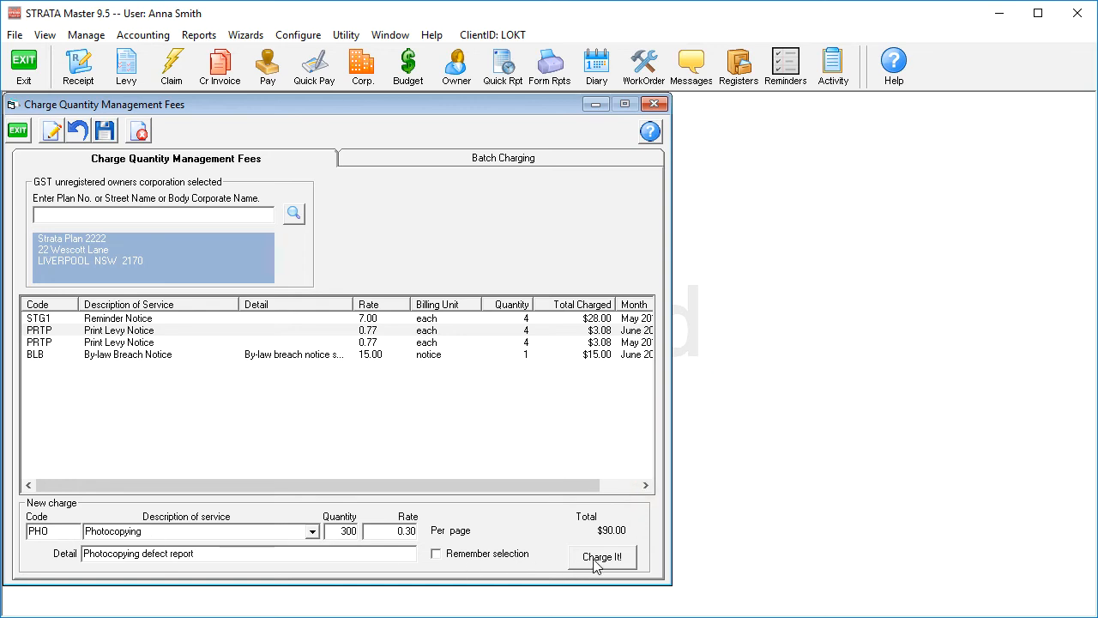
left_click(602, 556)
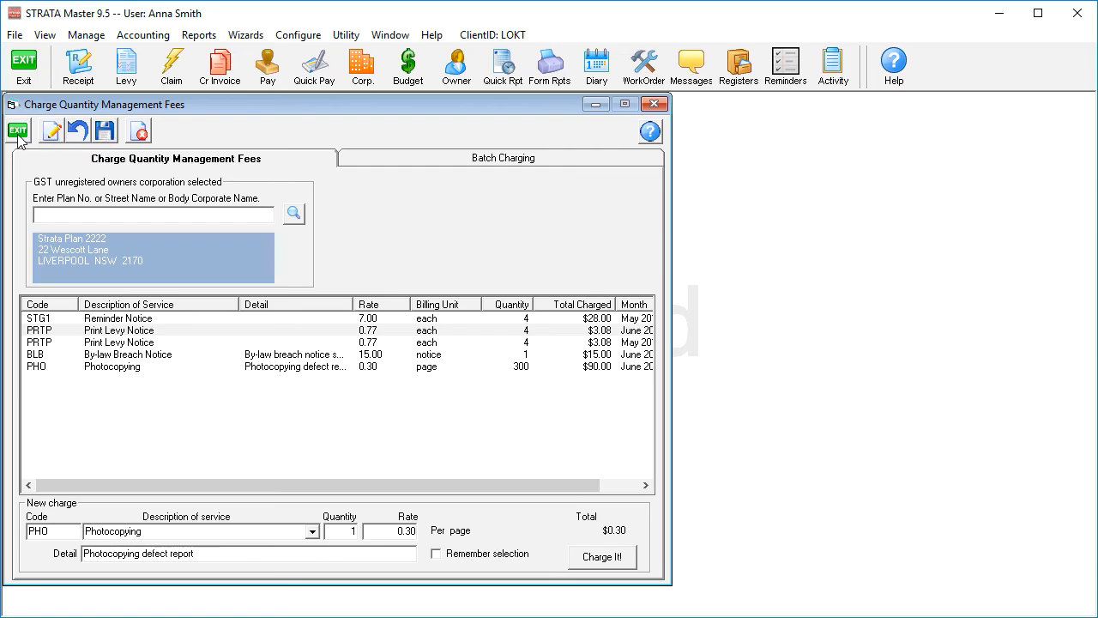